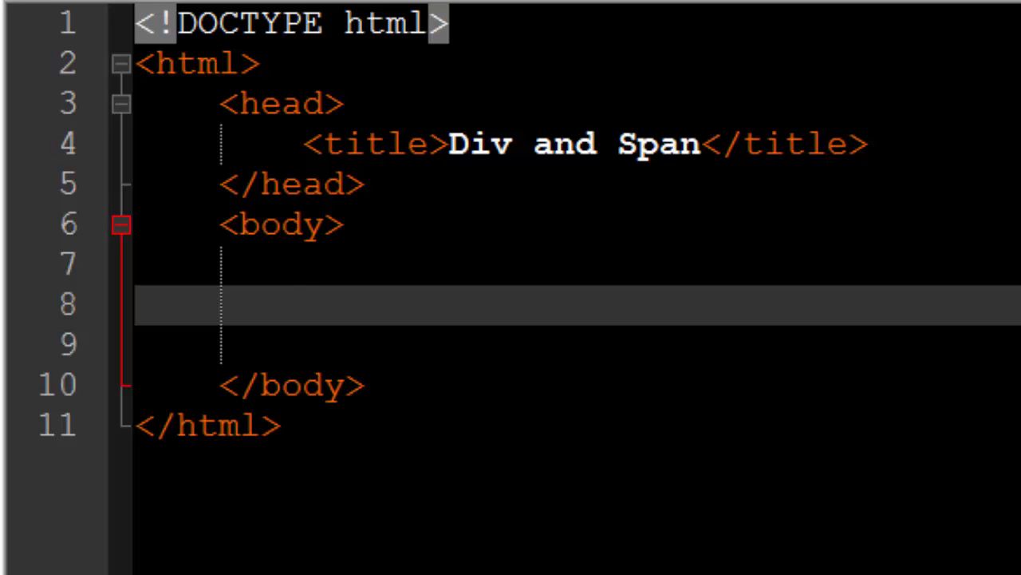
# Add a div with 'Whatever<br>Hello!' and a second div with 'Something else!'.
pyautogui.click(302, 306)
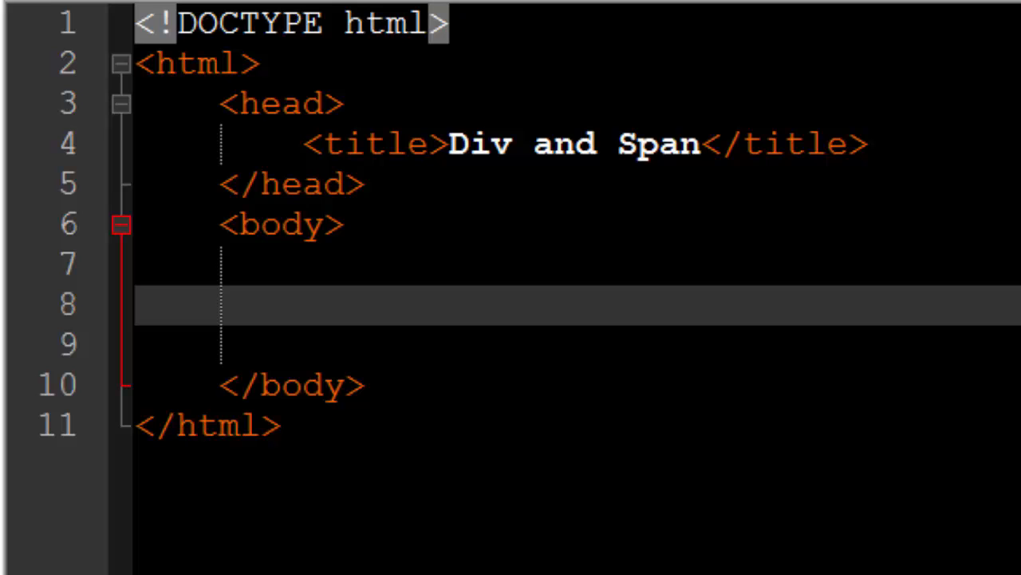
pyautogui.write('<div>')
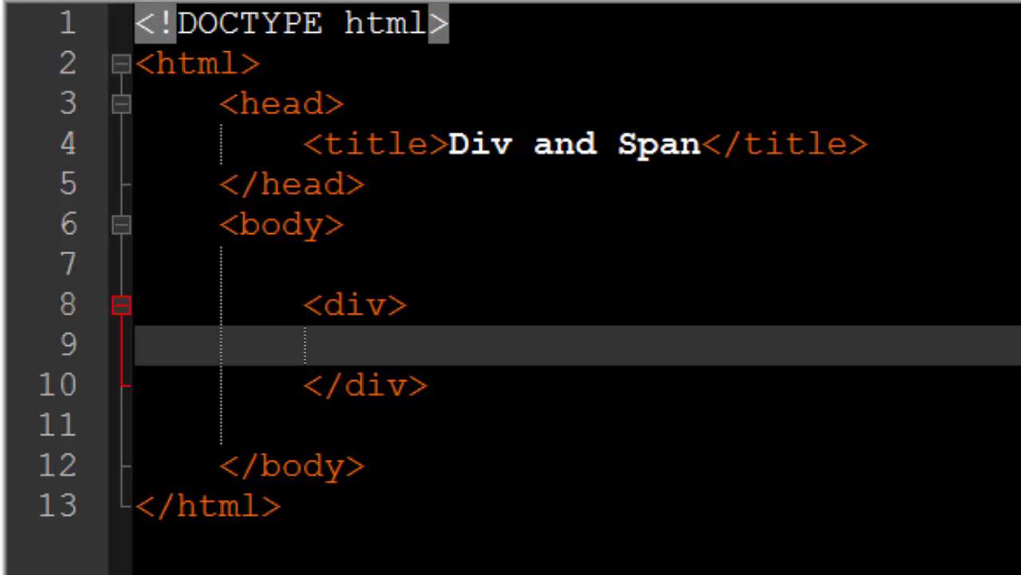
pyautogui.write('Whatever')
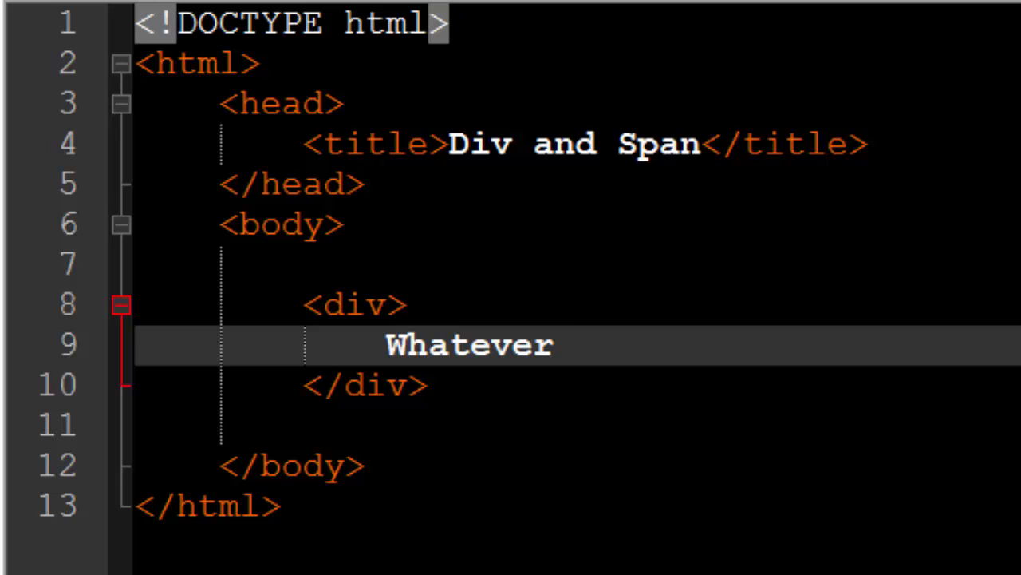
pyautogui.write('<br>Hello')
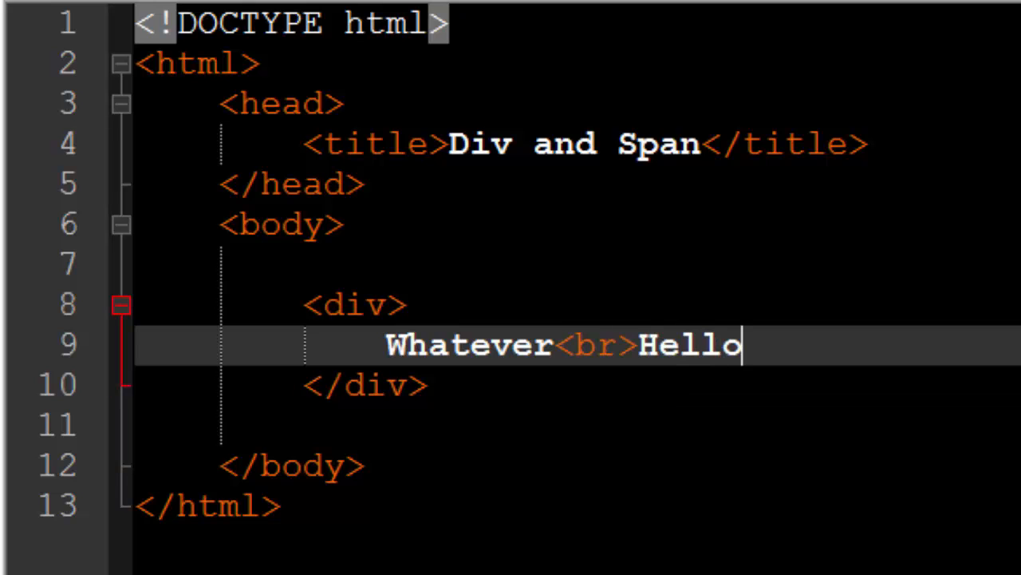
pyautogui.write('!')
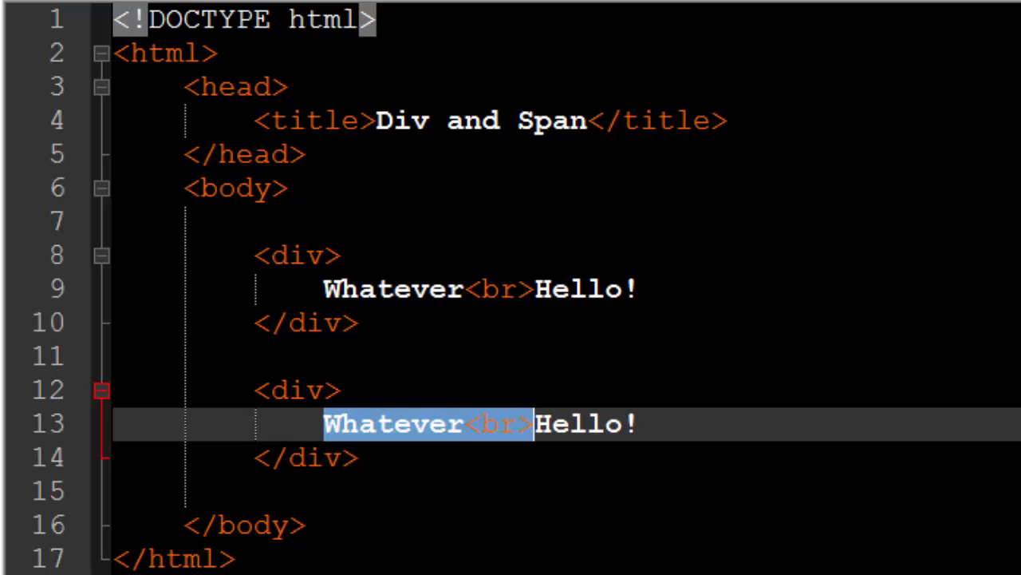
pyautogui.write('Somethi')
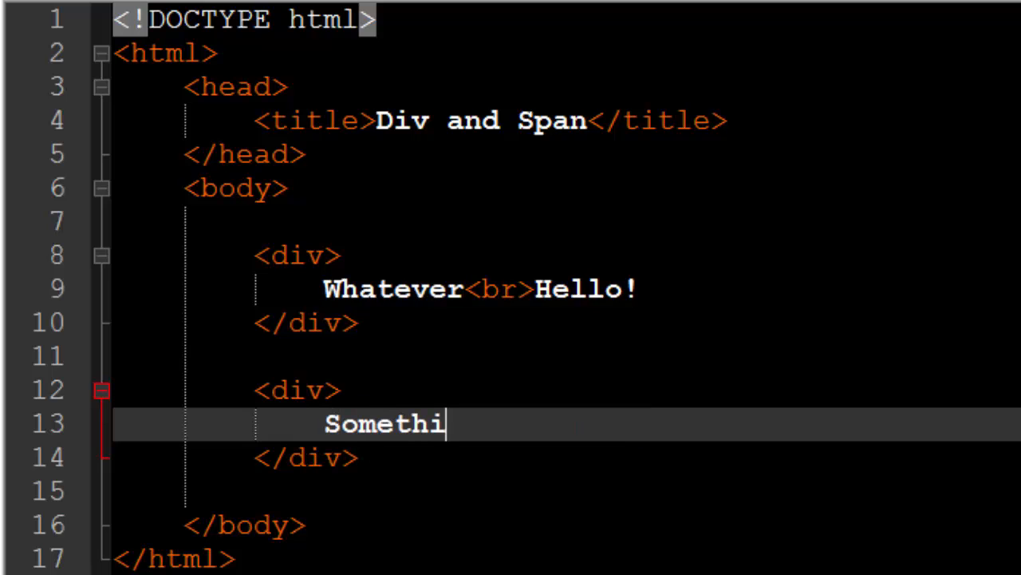
pyautogui.write('ng else!')
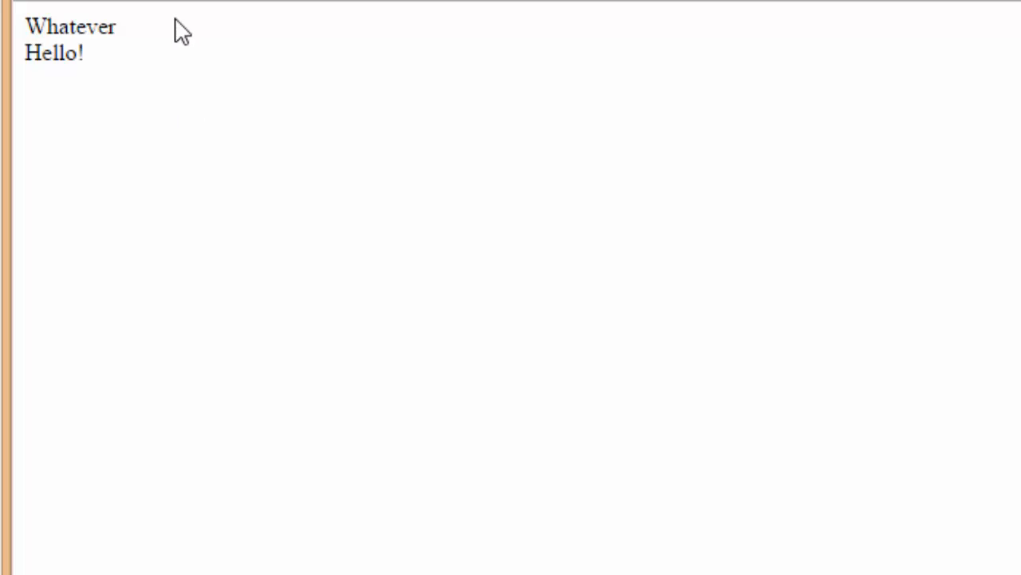
# Refresh the browser preview to show 'Something else!' below 'Whatever' and 'Hello!'.
pyautogui.write('Something else!')
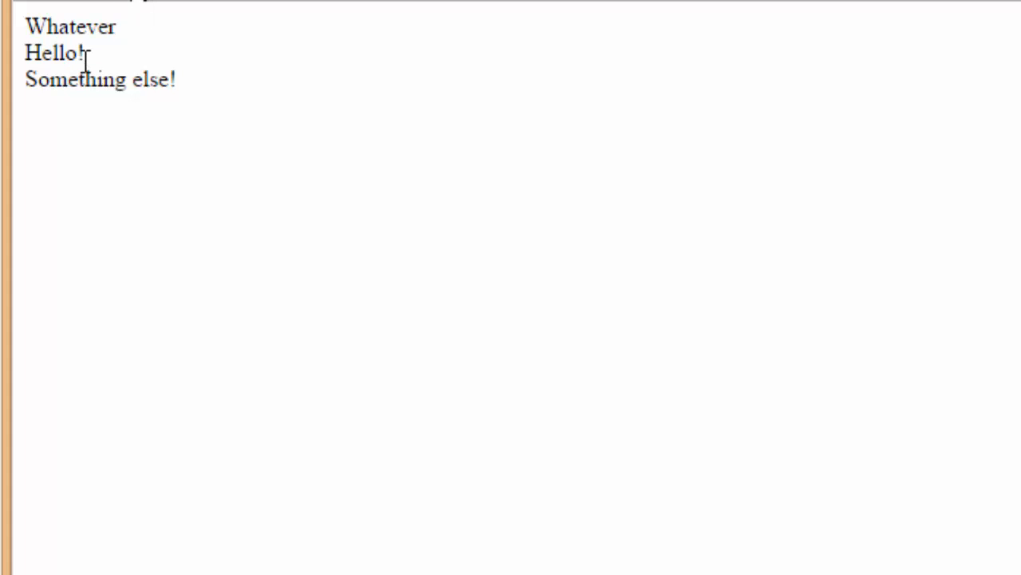
pyautogui.moveTo(252, 60)
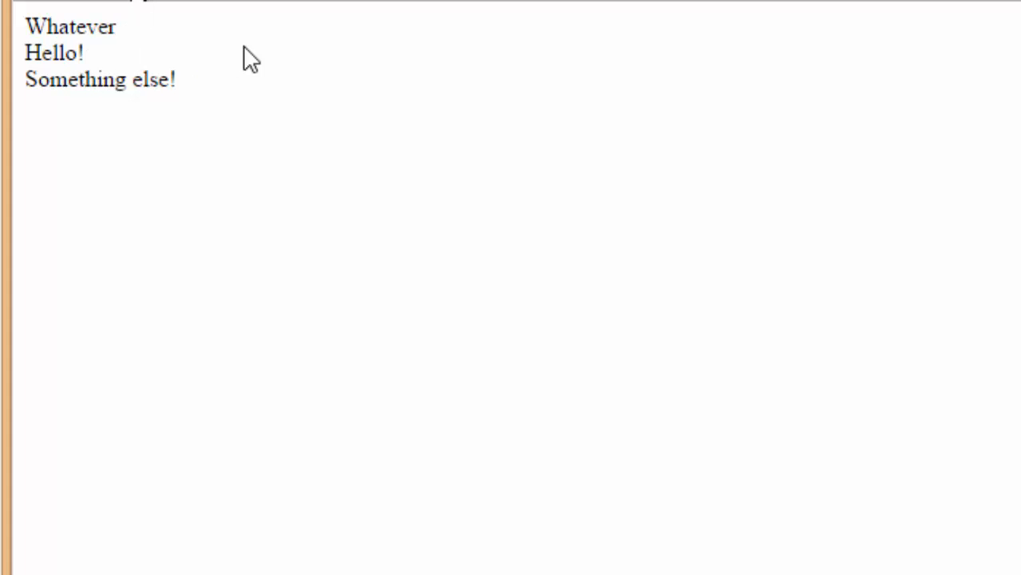
pyautogui.moveTo(164, 178)
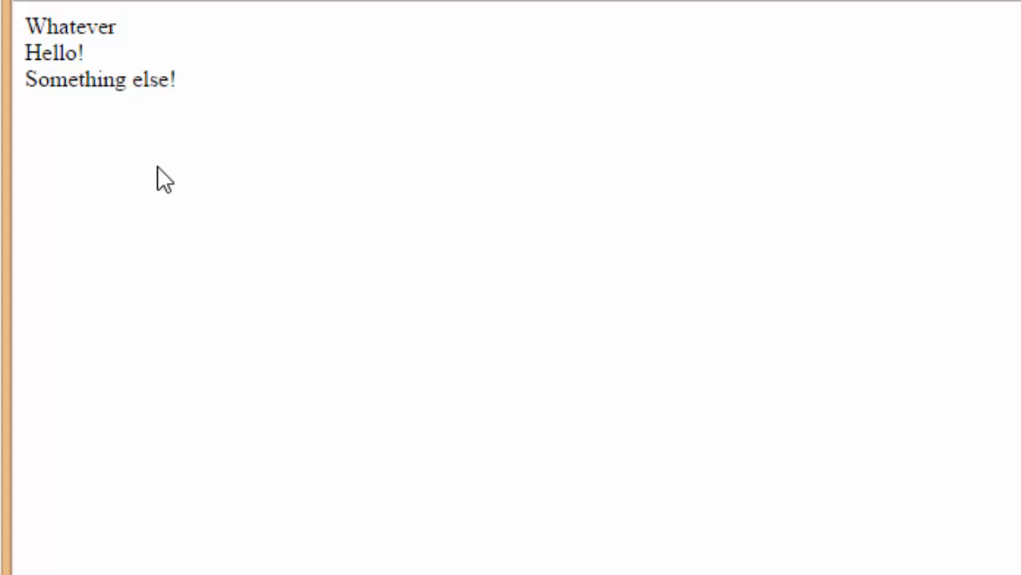
pyautogui.moveTo(199, 118)
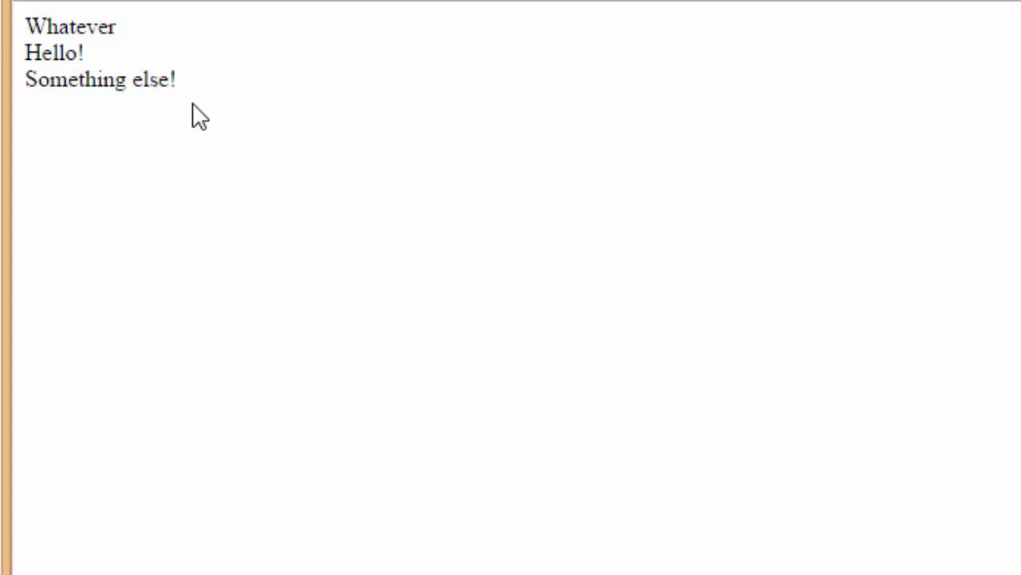
pyautogui.moveTo(222, 179)
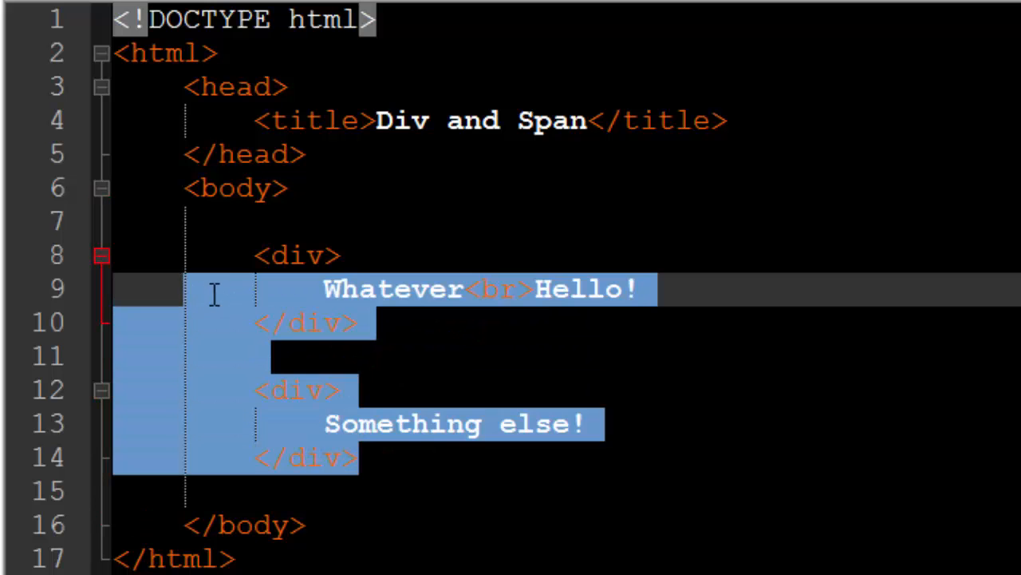
# Delete both div blocks and place the cursor on the empty body line.
pyautogui.press('Delete')
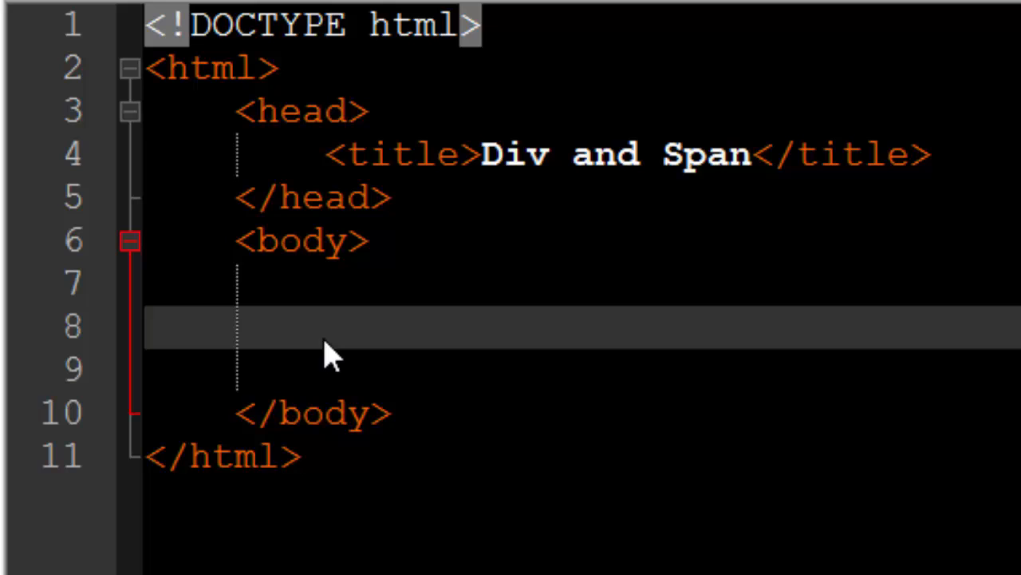
pyautogui.click(323, 327)
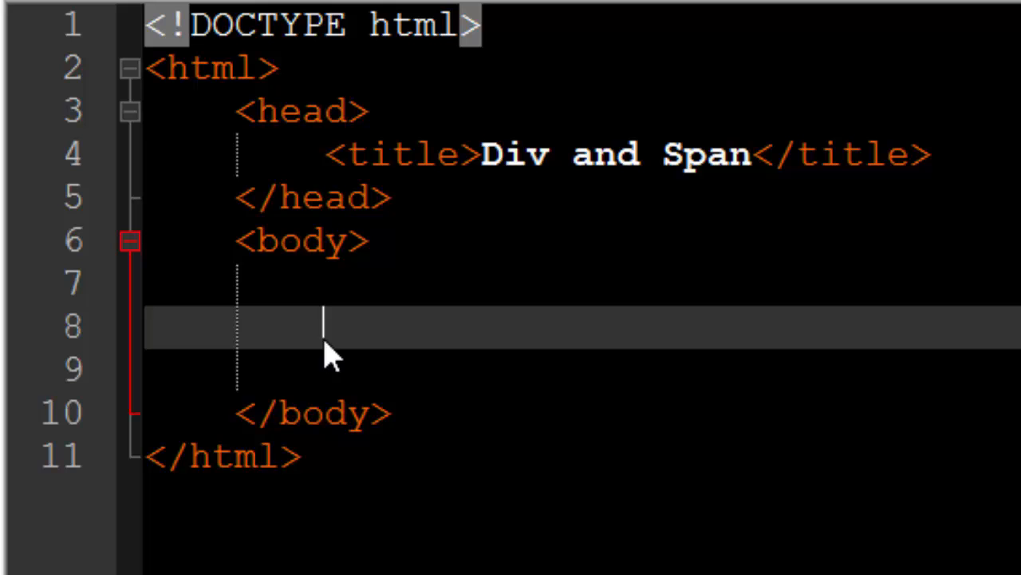
# Write 'My car is' with 'Red.' in a span, briefly swapping span to div and back.
pyautogui.write('My car is')
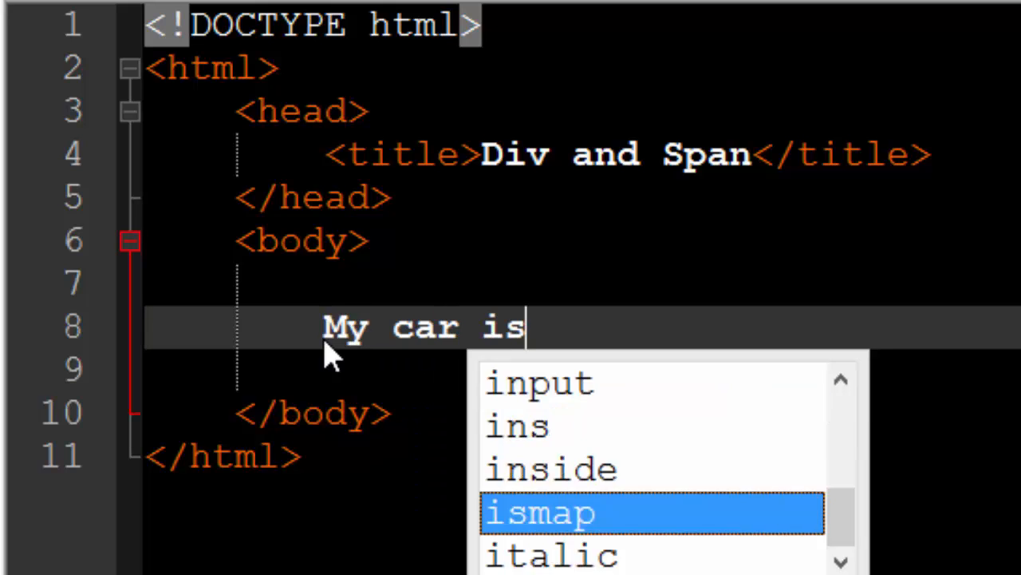
pyautogui.write('<span></span>')
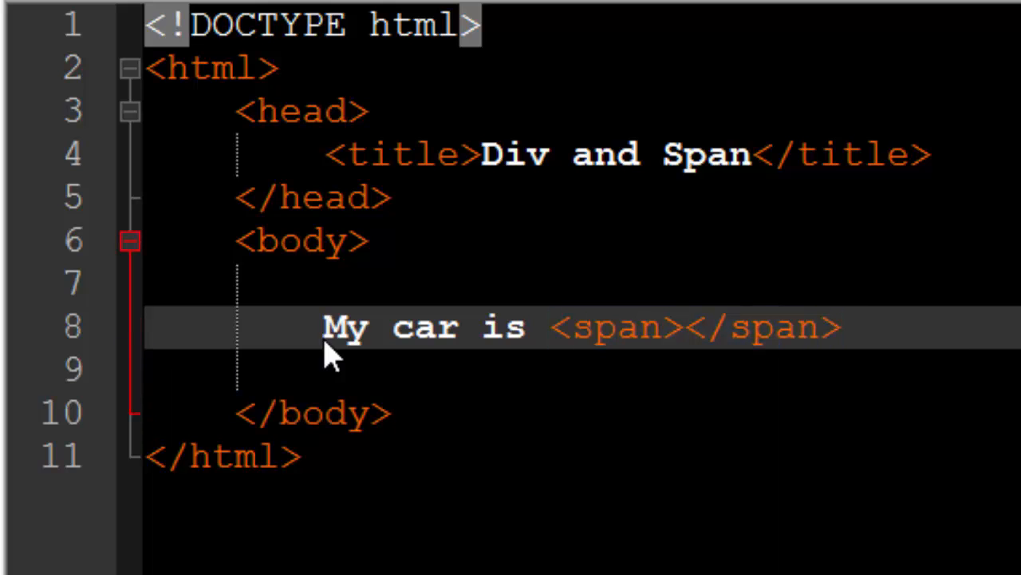
pyautogui.write('Red,')
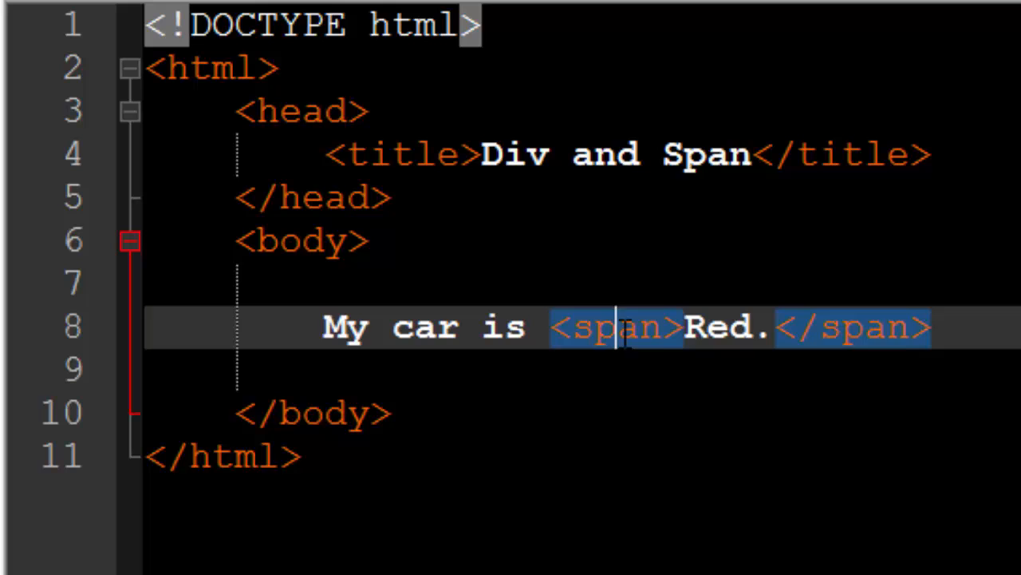
pyautogui.write('div')
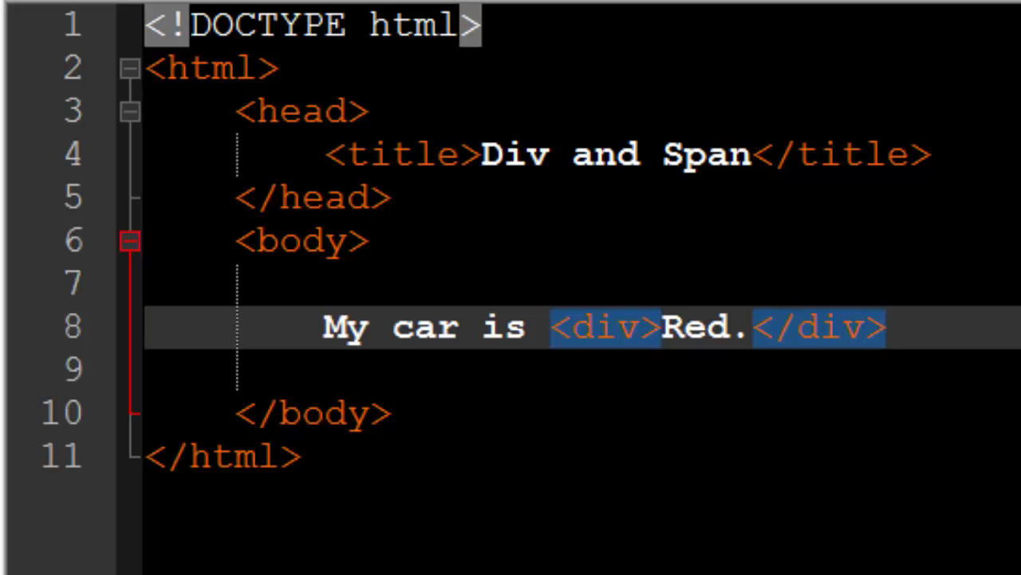
pyautogui.write('span')
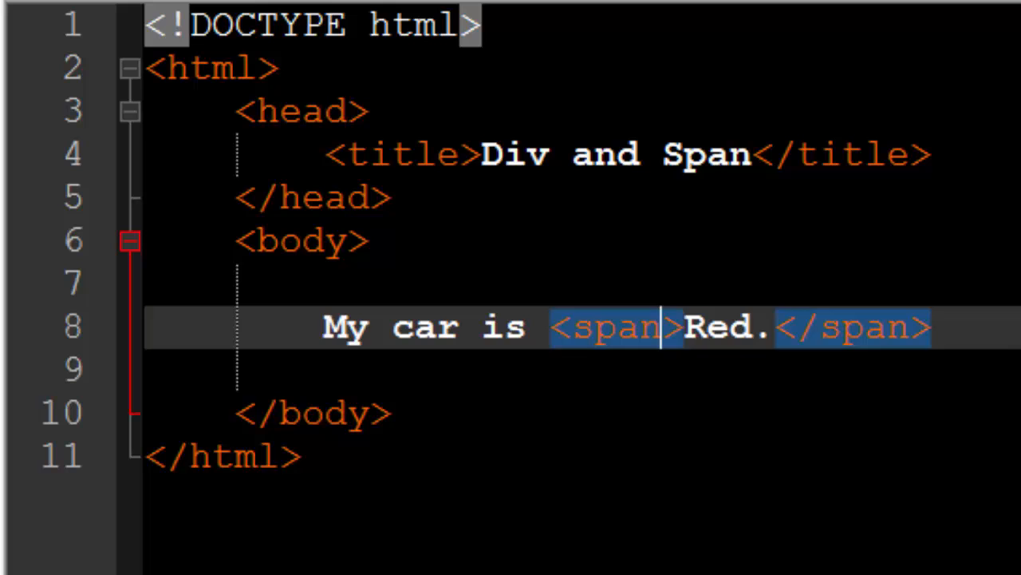
# Add a second span containing 'Wats up!' on the next line.
pyautogui.click(957, 327)
pyautogui.write('<span></span>')
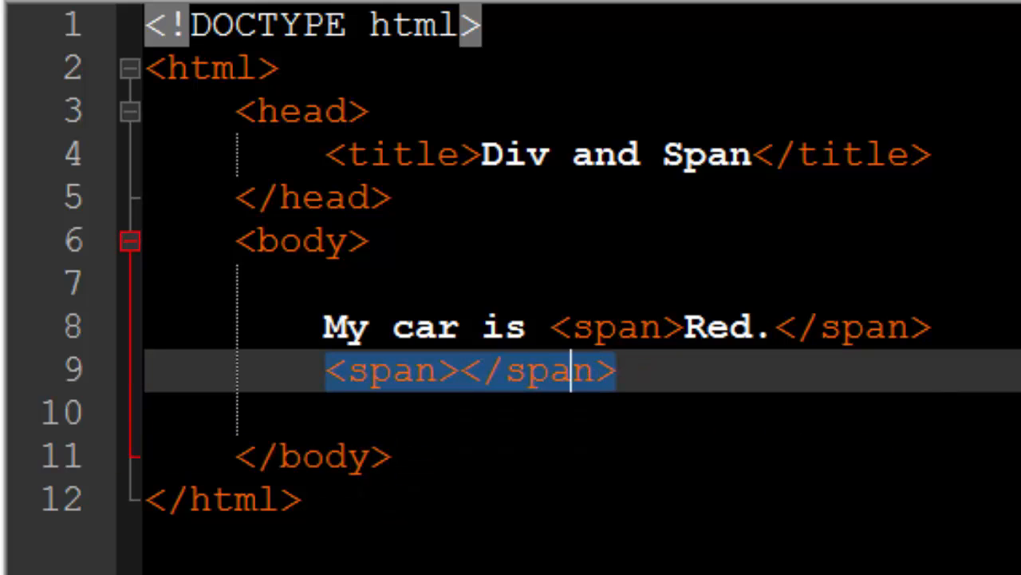
pyautogui.write('Wats')
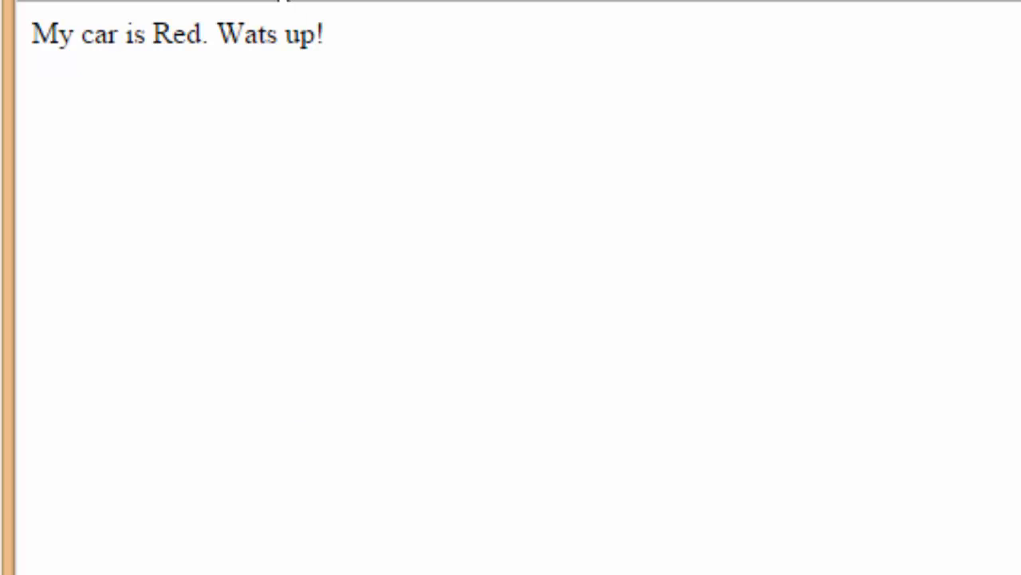
# Preview 'My car is Red. Wats up!' on one line, then return to Notepad++.
pyautogui.moveTo(119, 34); pyautogui.dragTo(172, 34)
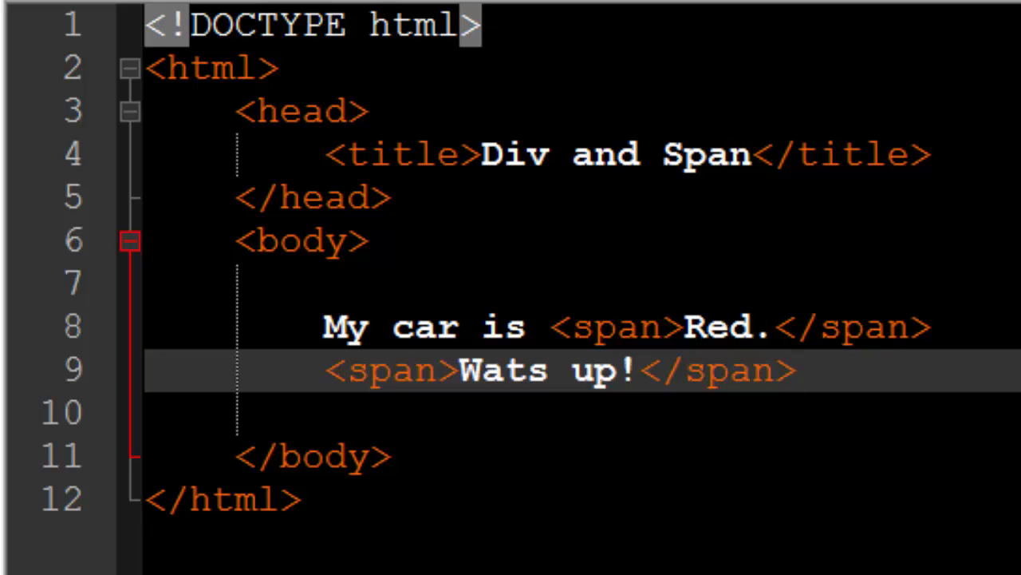
pyautogui.click(794, 370)
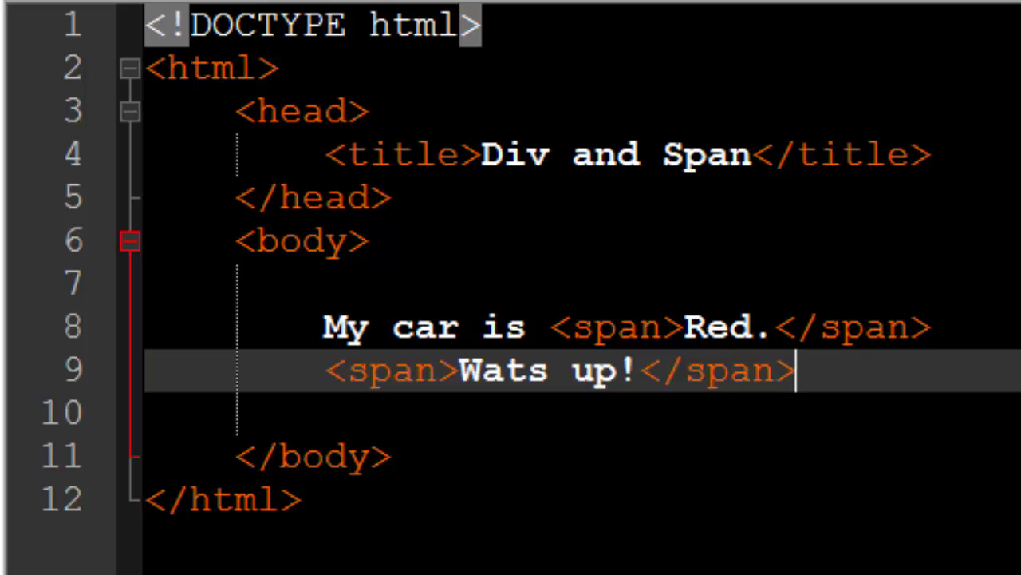